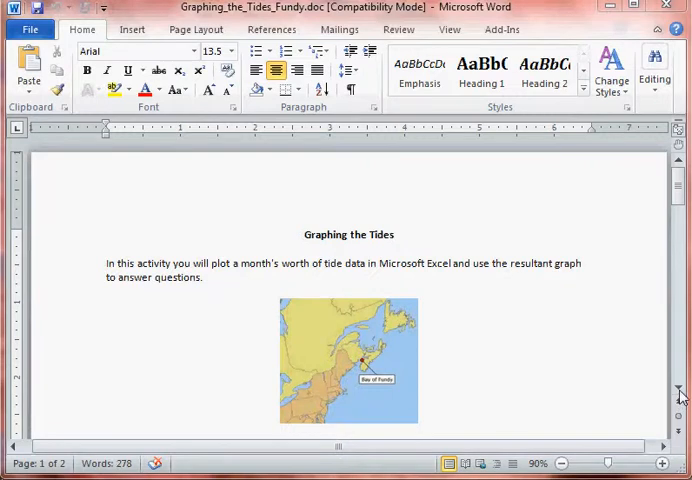
- AutoFit the tide table's column widths so every full date in the Date column shows
scroll(down, 3)
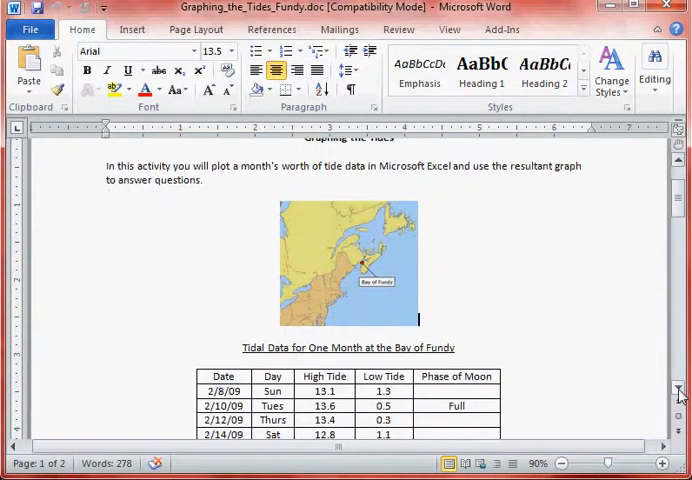
scroll(down, 3)
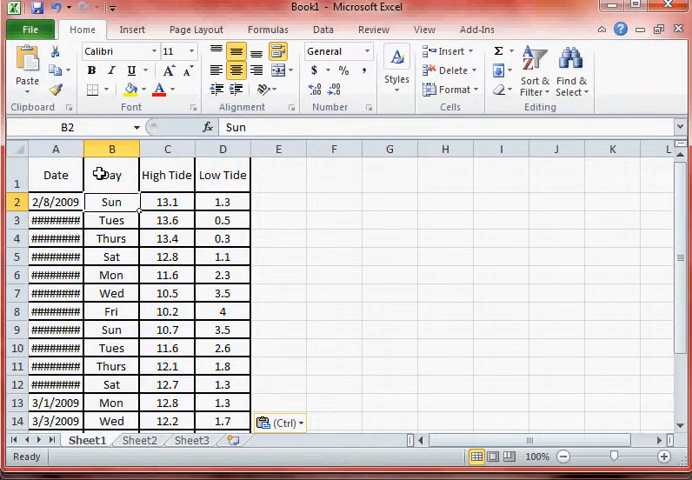
click(55, 220)
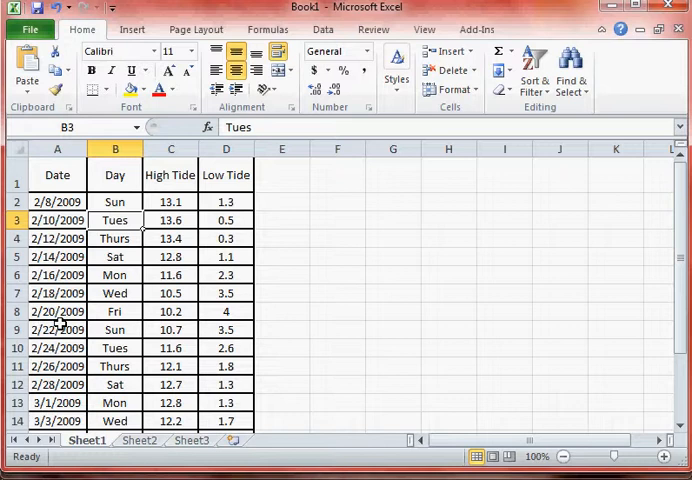
click(337, 256)
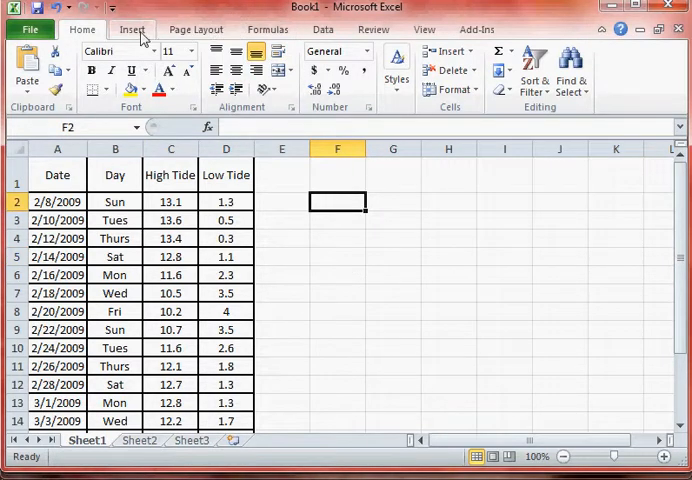
- Insert a Scatter with Smooth Lines and Markers chart beside the tide table
click(132, 28)
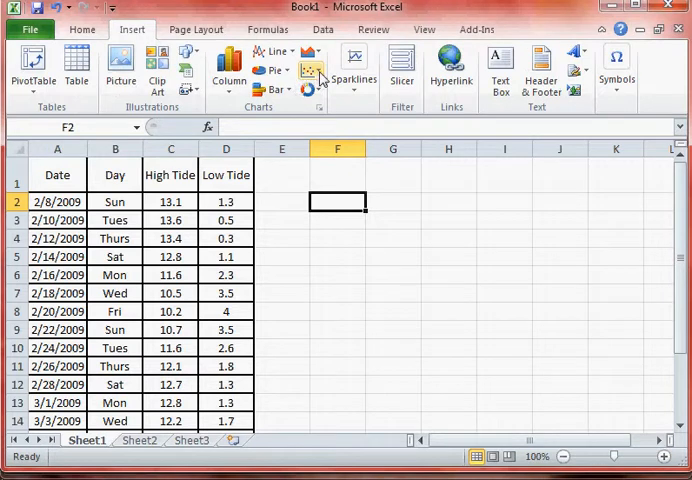
click(309, 72)
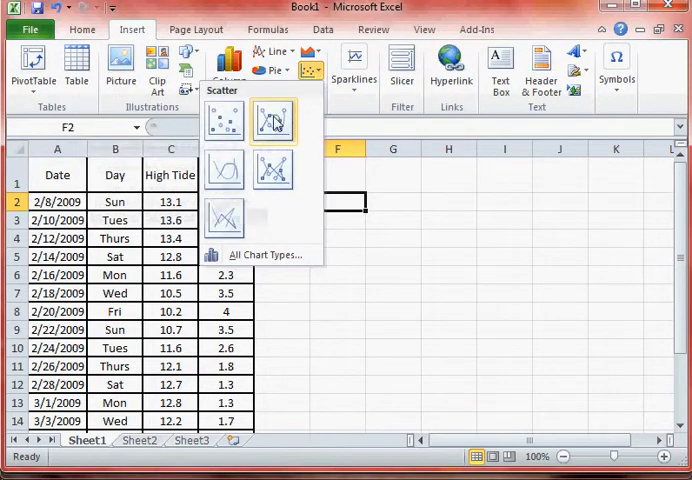
click(273, 120)
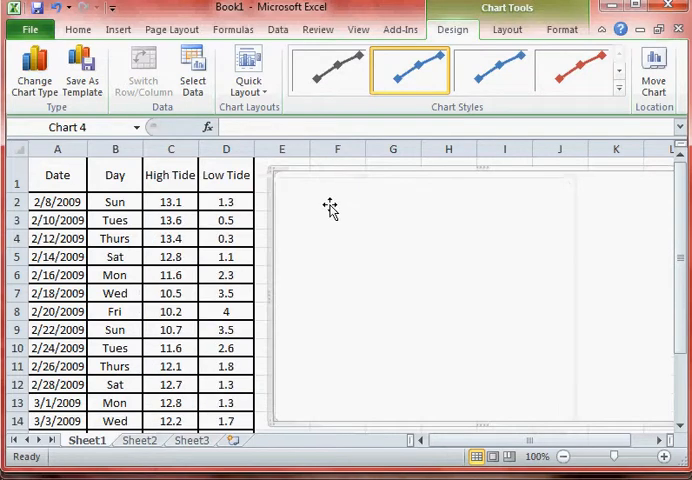
- Add a High Tide series plotting dates A2:A17 against high-tide values C2:C17
right_click(330, 207)
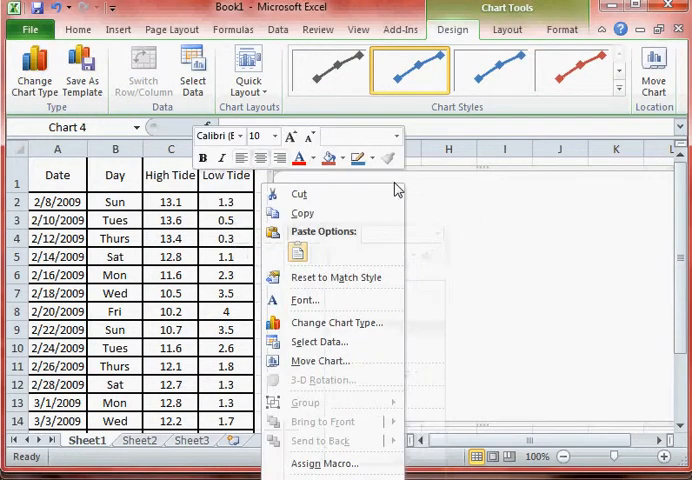
click(319, 341)
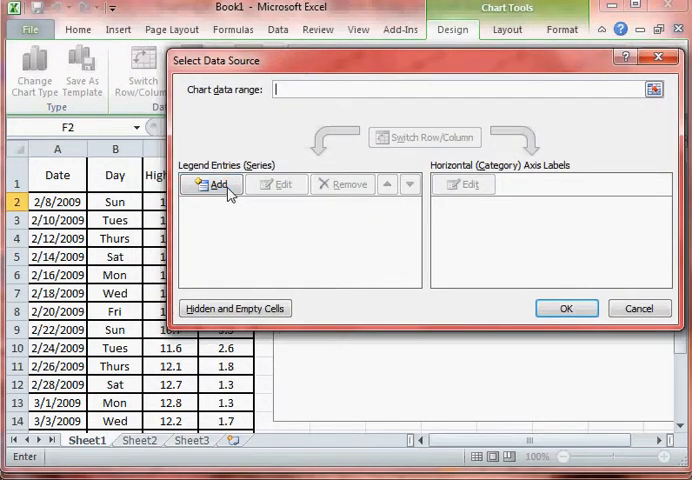
click(218, 184)
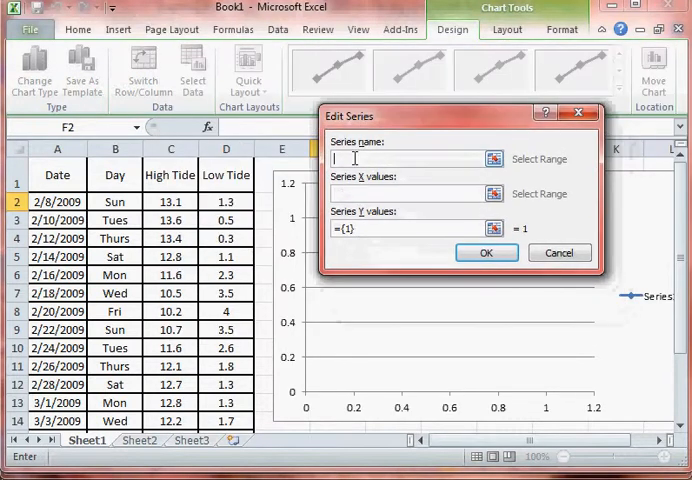
click(171, 175)
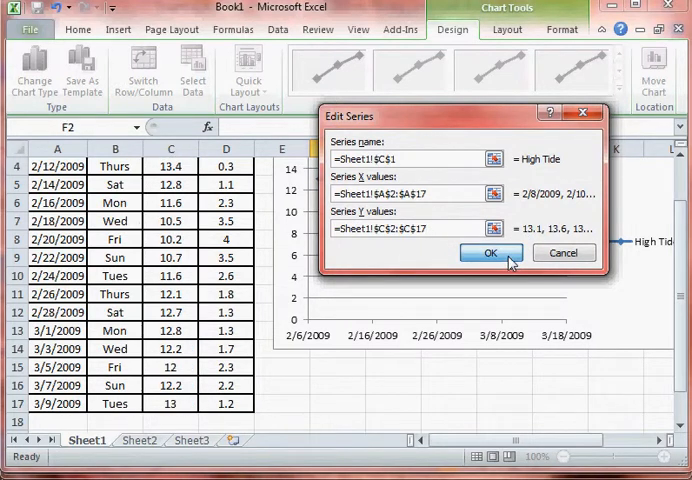
click(490, 252)
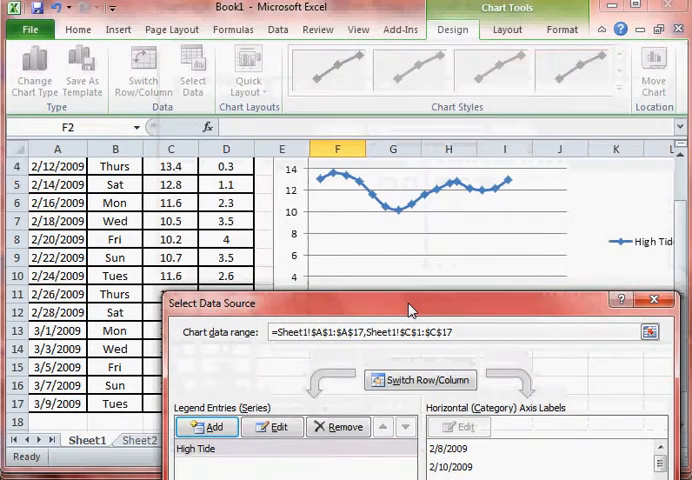
- Add a Low Tide series with X values A2:A17 and Y values D2:D17
drag(410, 303, 375, 78)
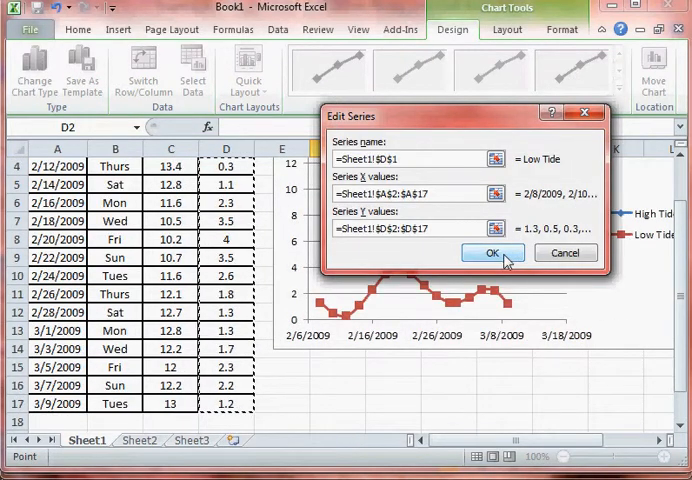
click(491, 252)
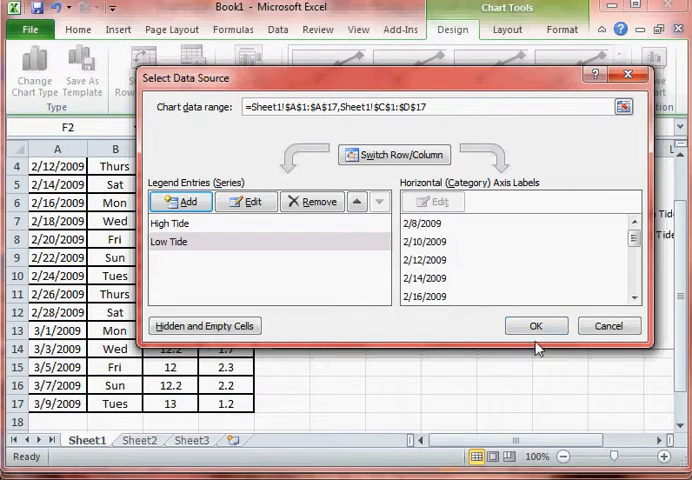
click(536, 325)
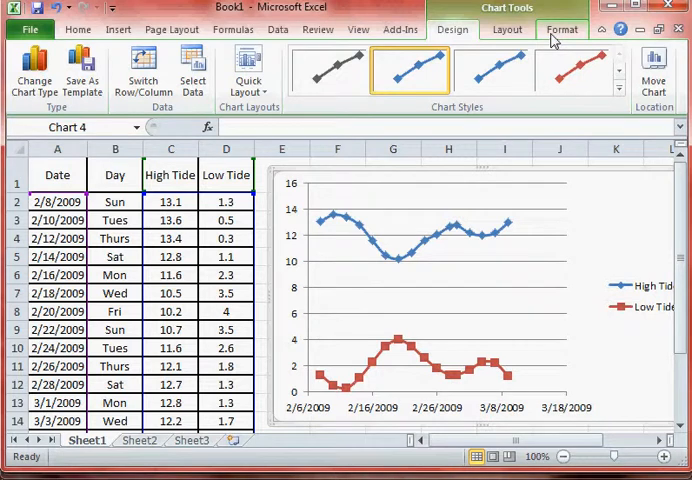
- Add the chart title 'Bay of Fundy Tidal Data' above the chart
click(507, 29)
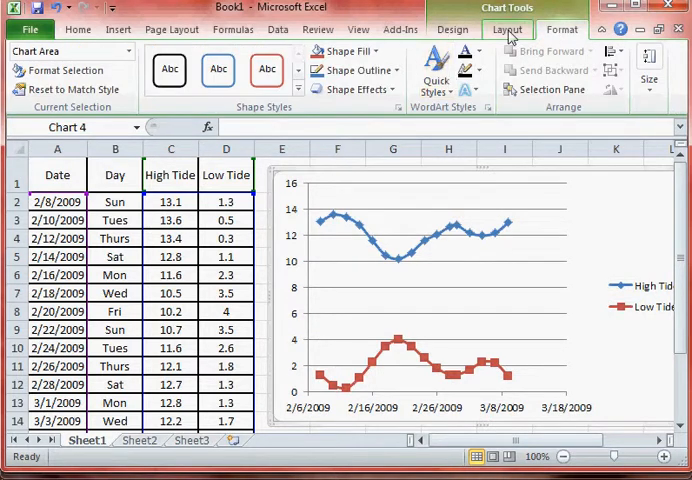
click(507, 29)
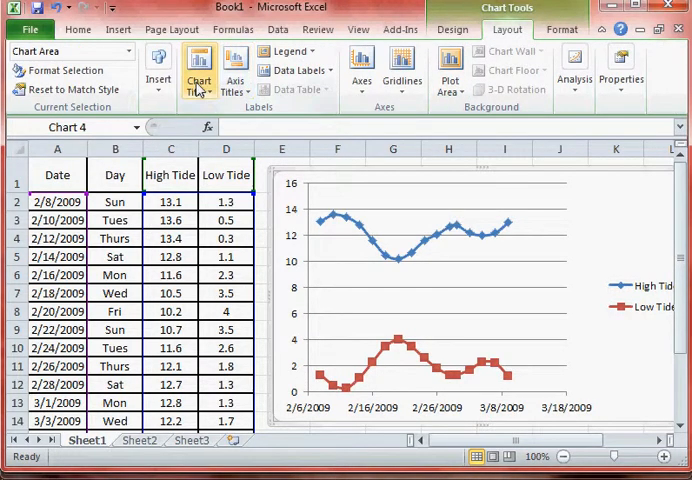
click(199, 65)
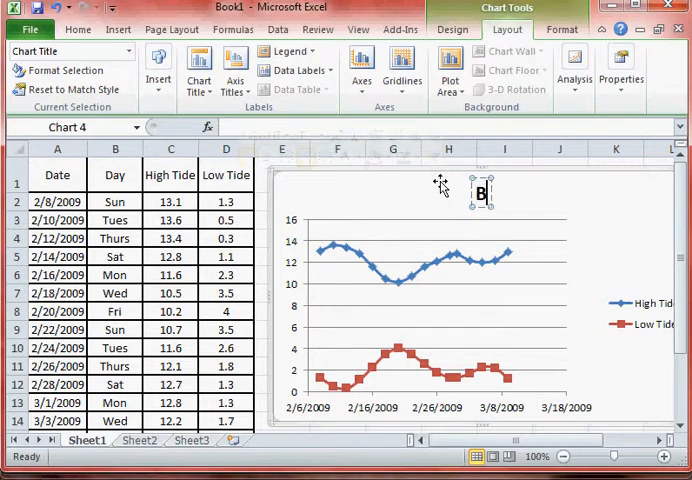
text(Bundy Tidal Da)
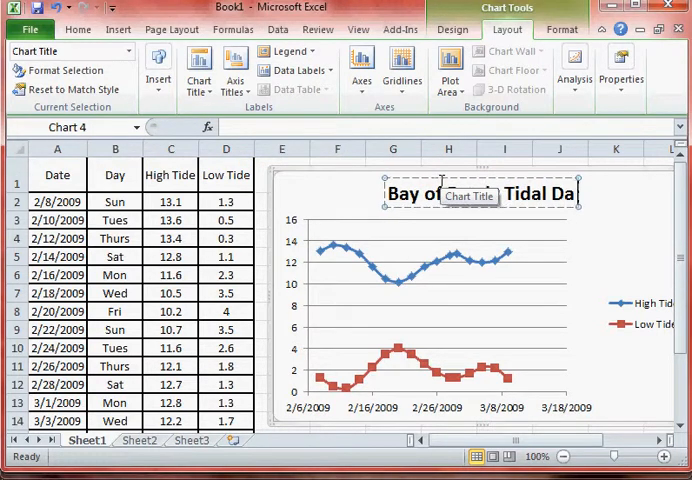
click(234, 70)
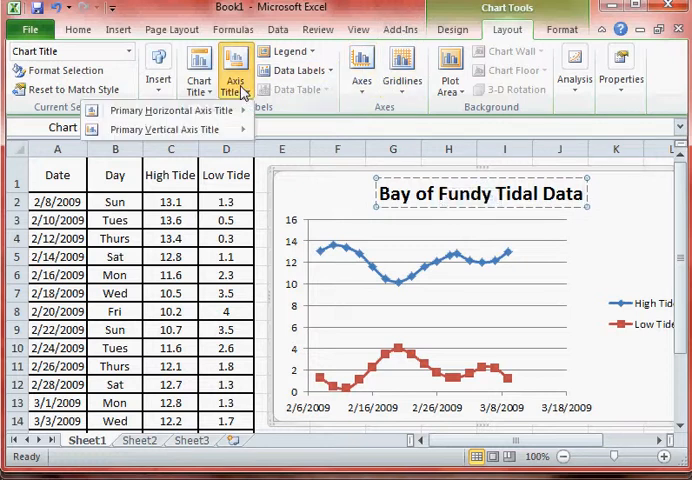
- Add axis titles 'Date' below the horizontal axis and 'Tide Level in Meters' vertically
click(164, 110)
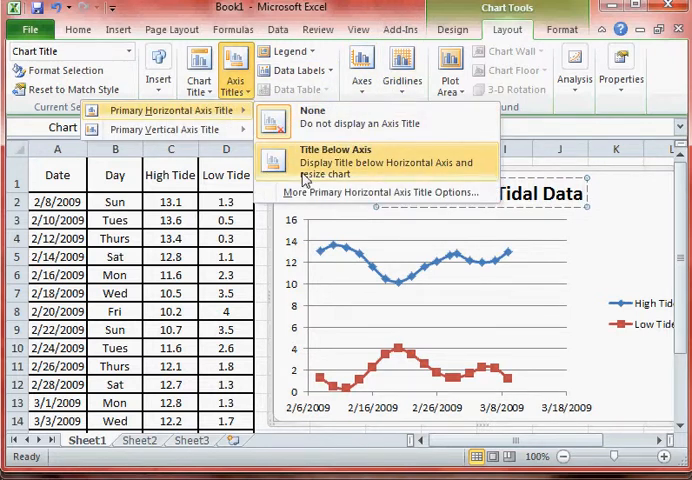
click(335, 161)
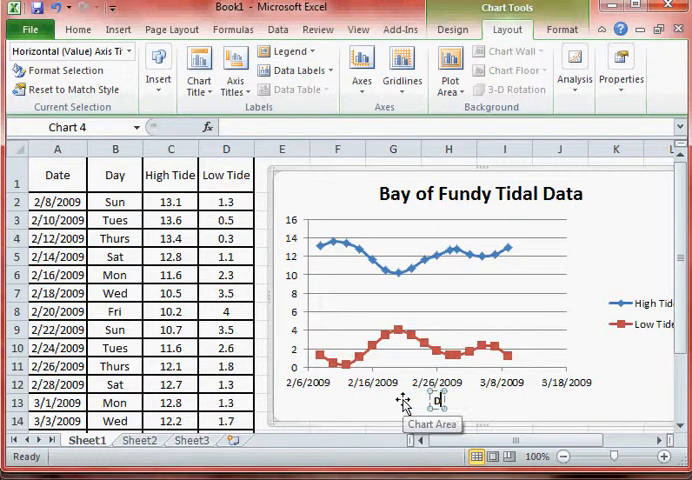
click(234, 68)
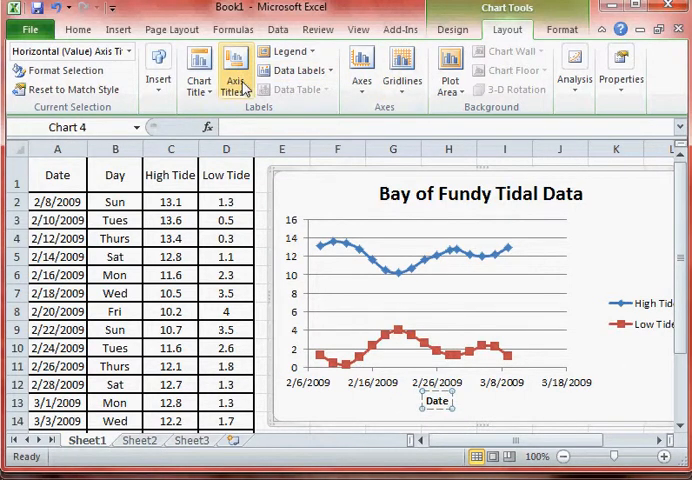
click(234, 68)
text(Tide Level in Meters)
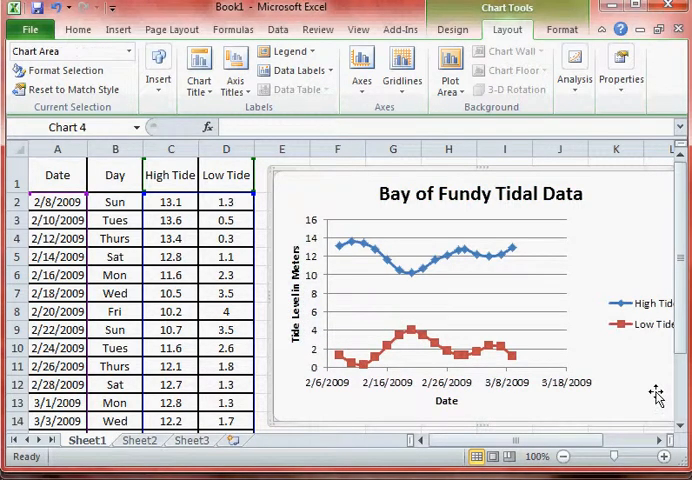
mouse_move(657, 395)
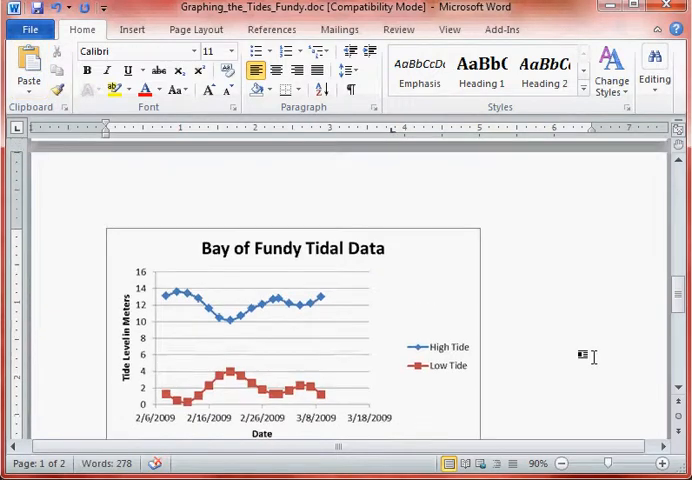
- Paste the titled tide chart into the Word handout and place the cursor after the last line
scroll(down, 3)
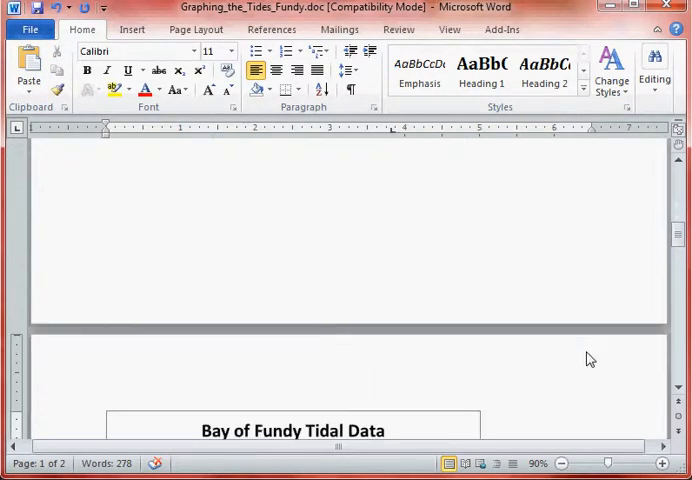
scroll(down, 3)
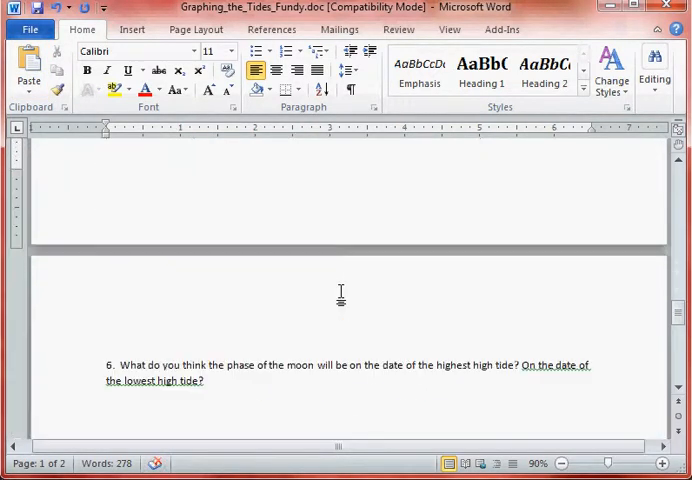
scroll(down, 3)
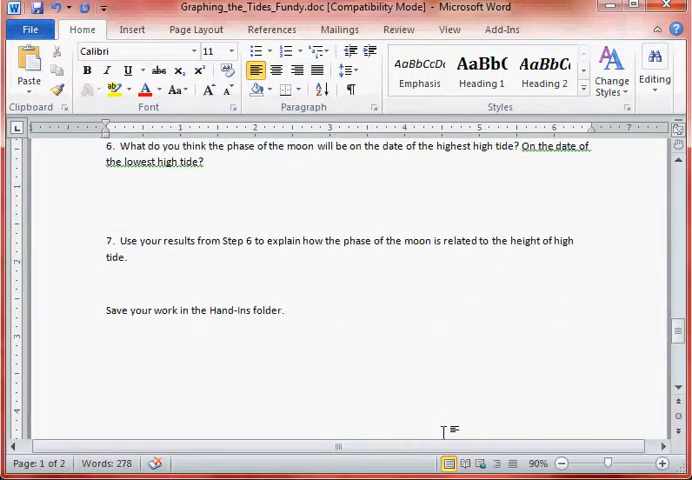
click(285, 310)
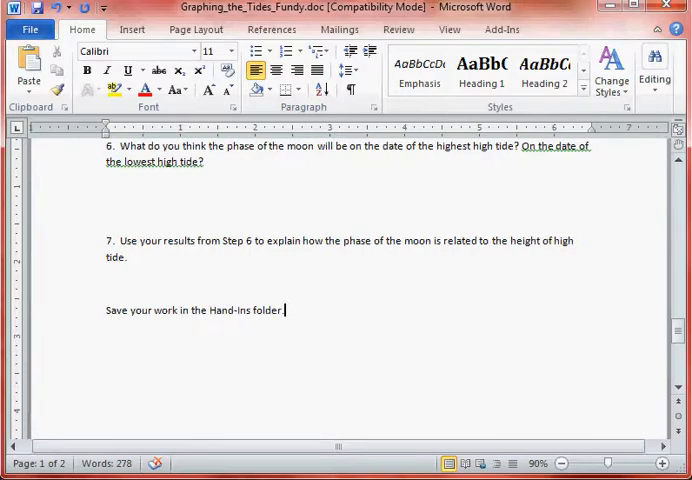